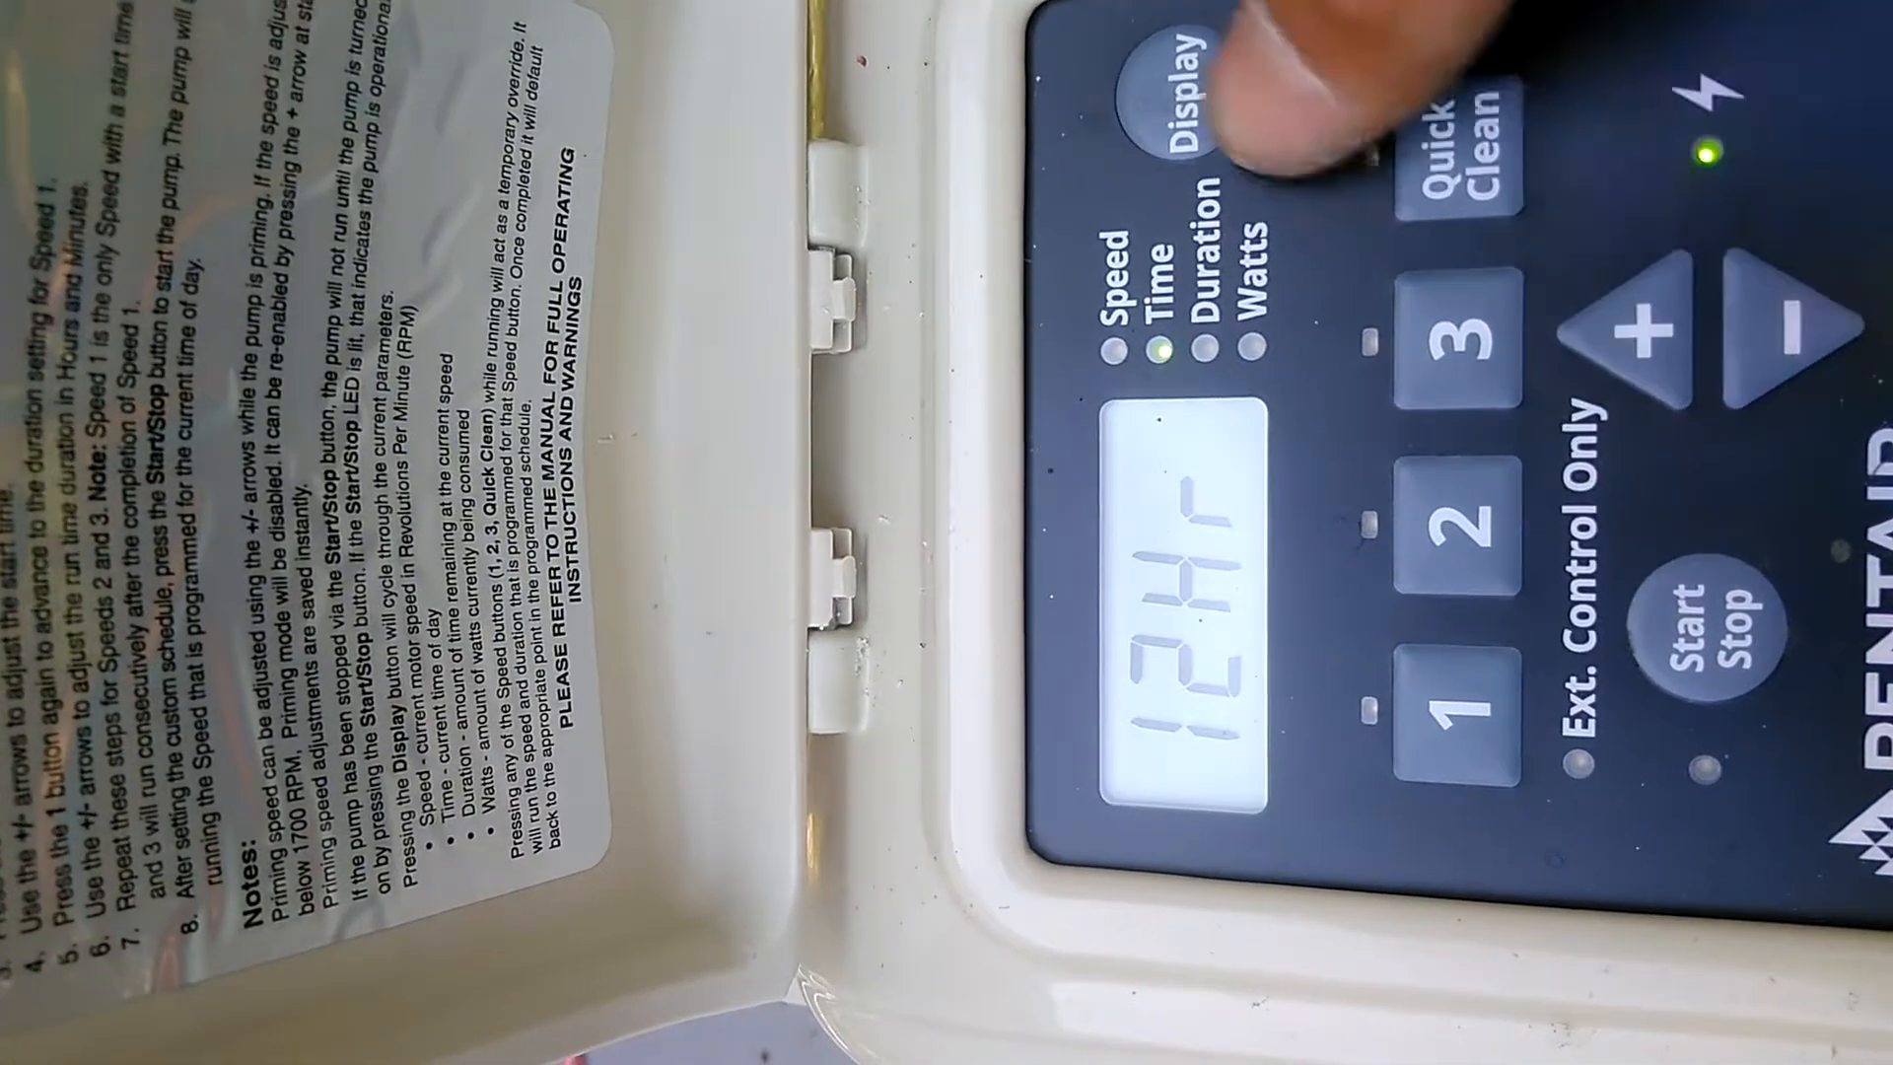
{"action": "left_click", "coordinate": [1165, 91]}
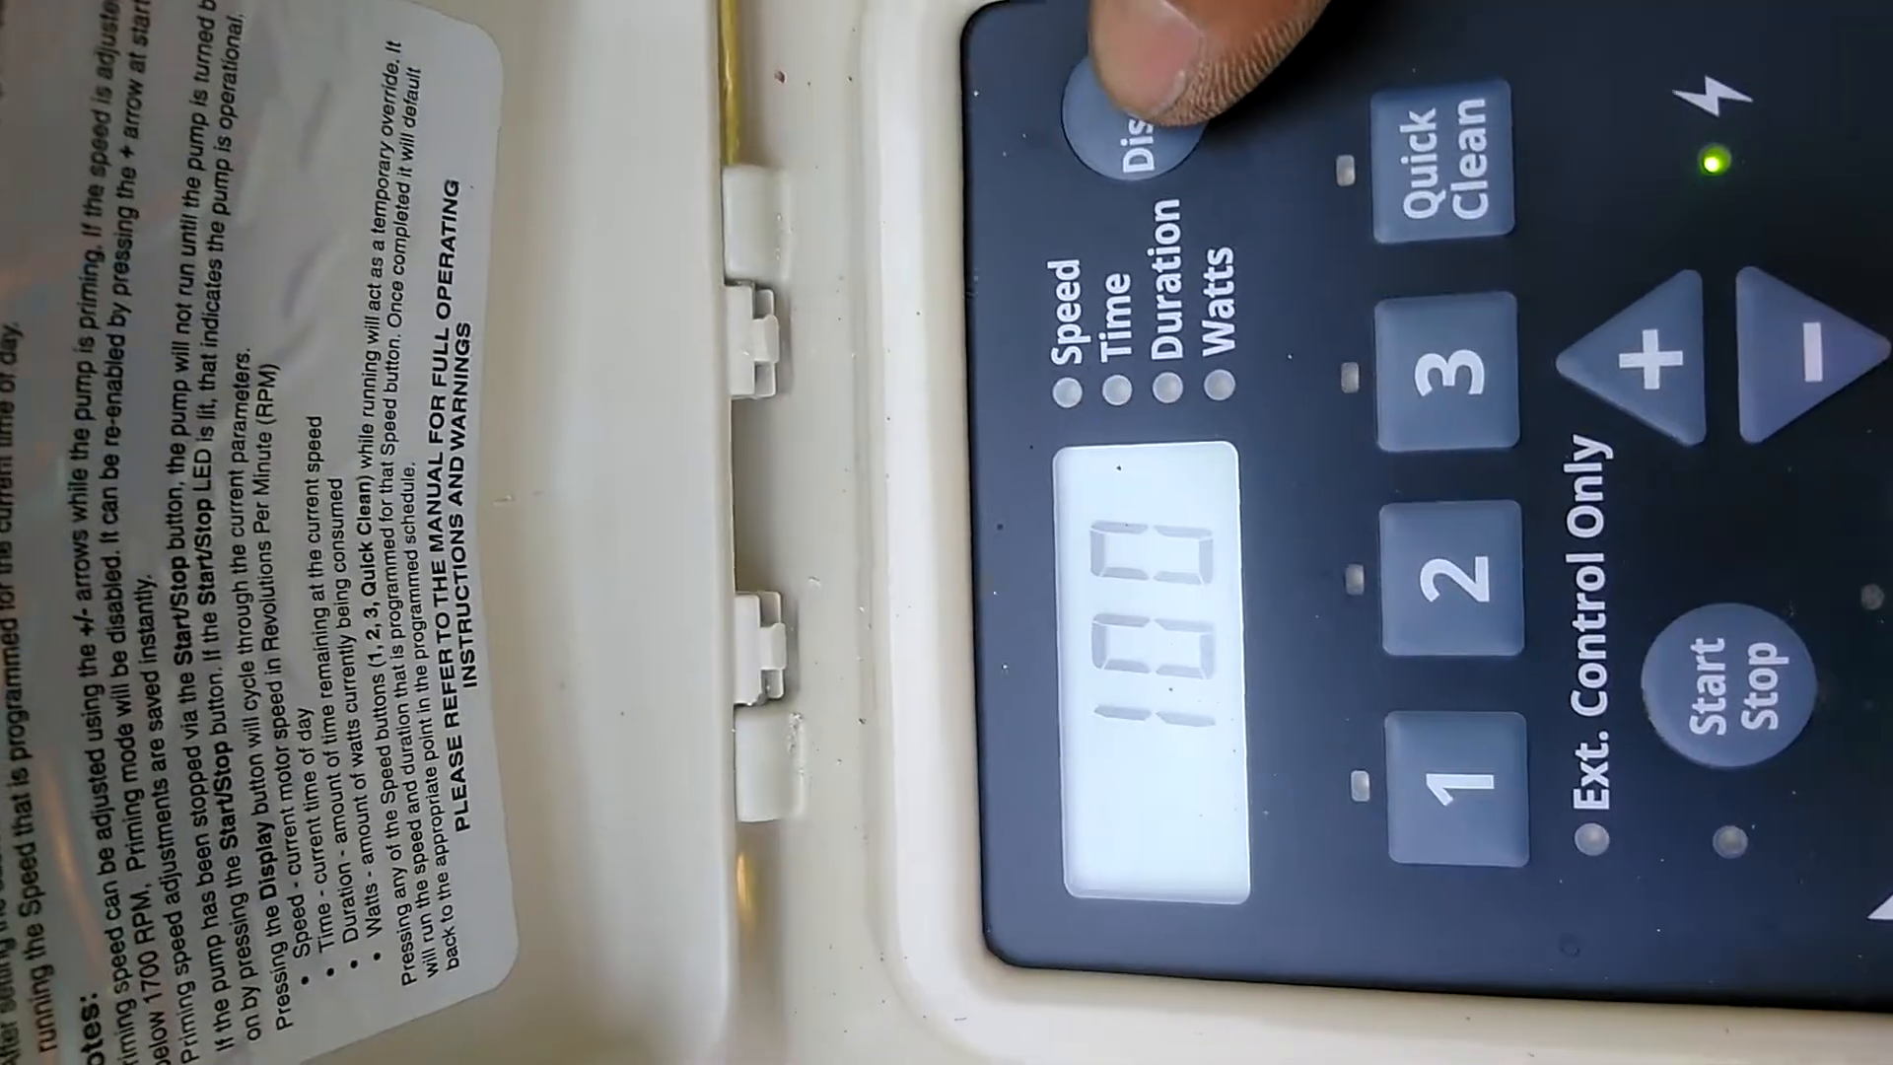
{"action": "left_click", "coordinate": [1159, 109]}
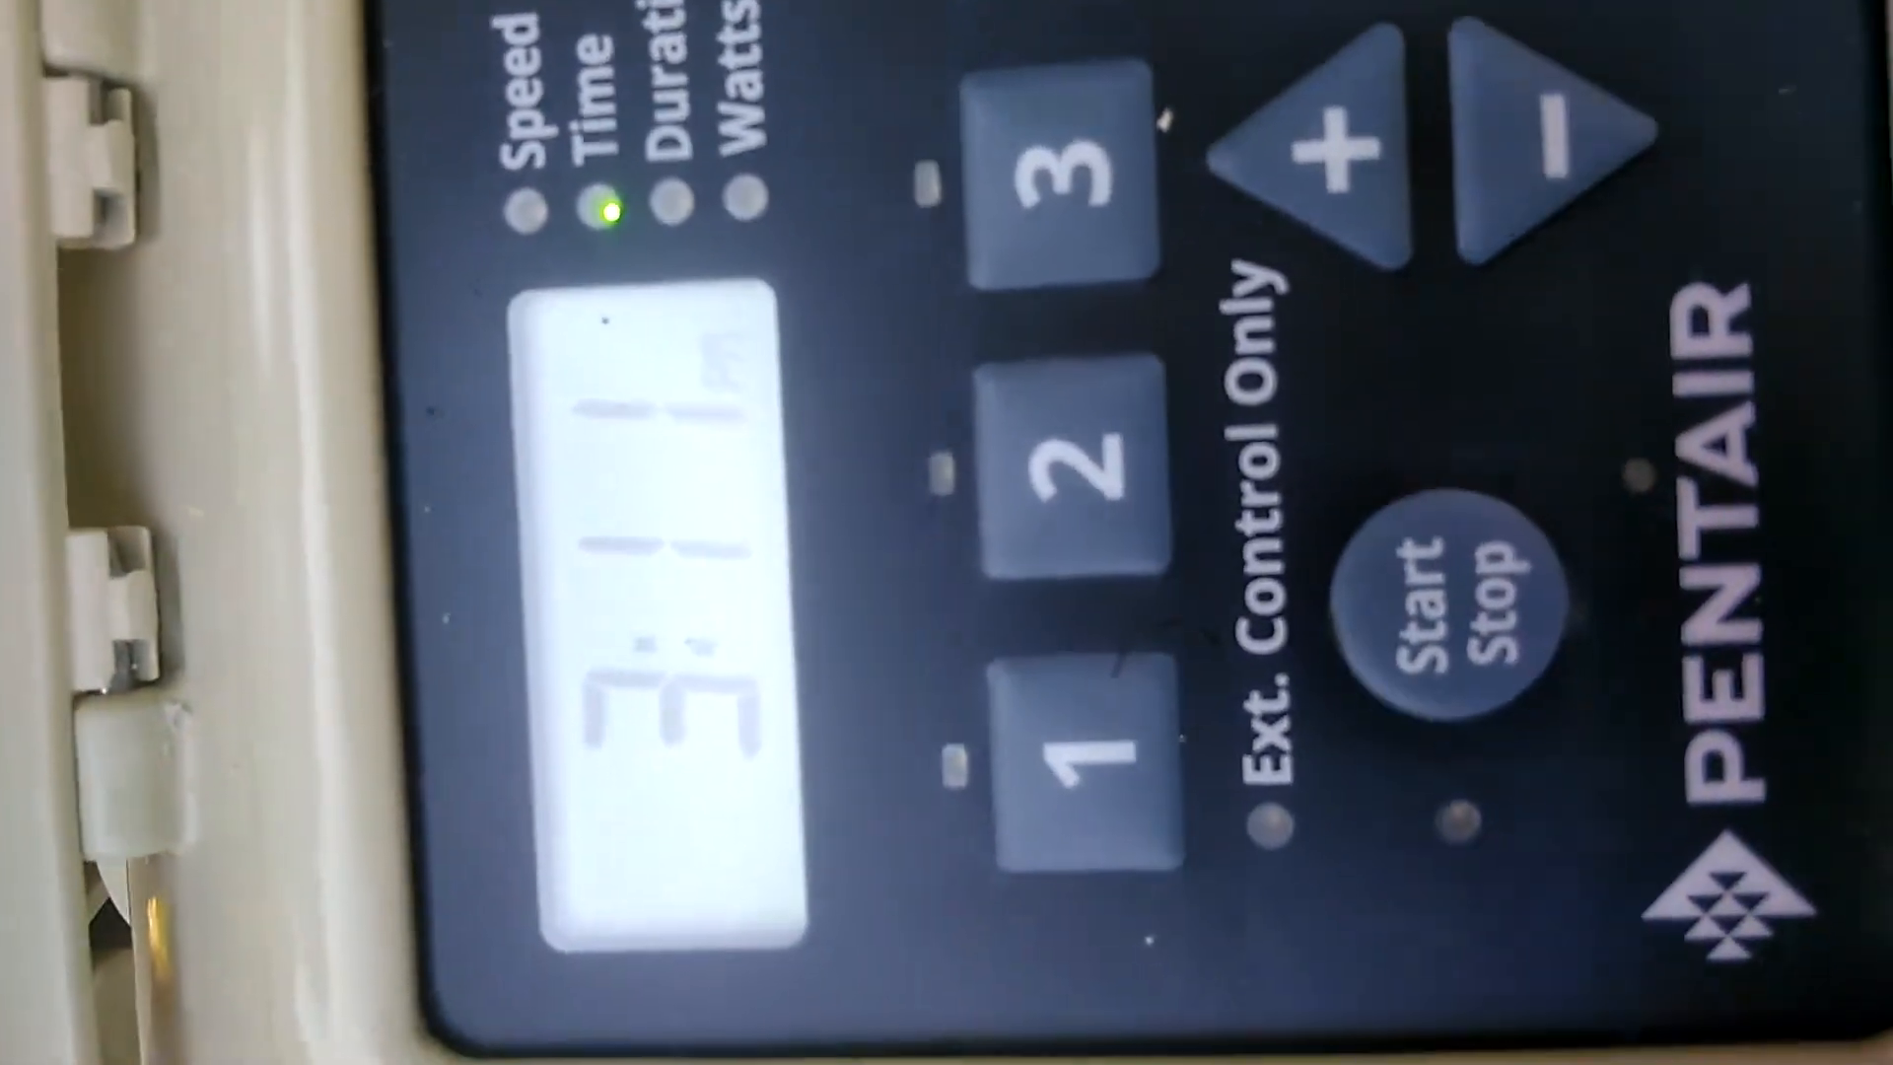
{"action": "left_click", "coordinate": [1159, 181]}
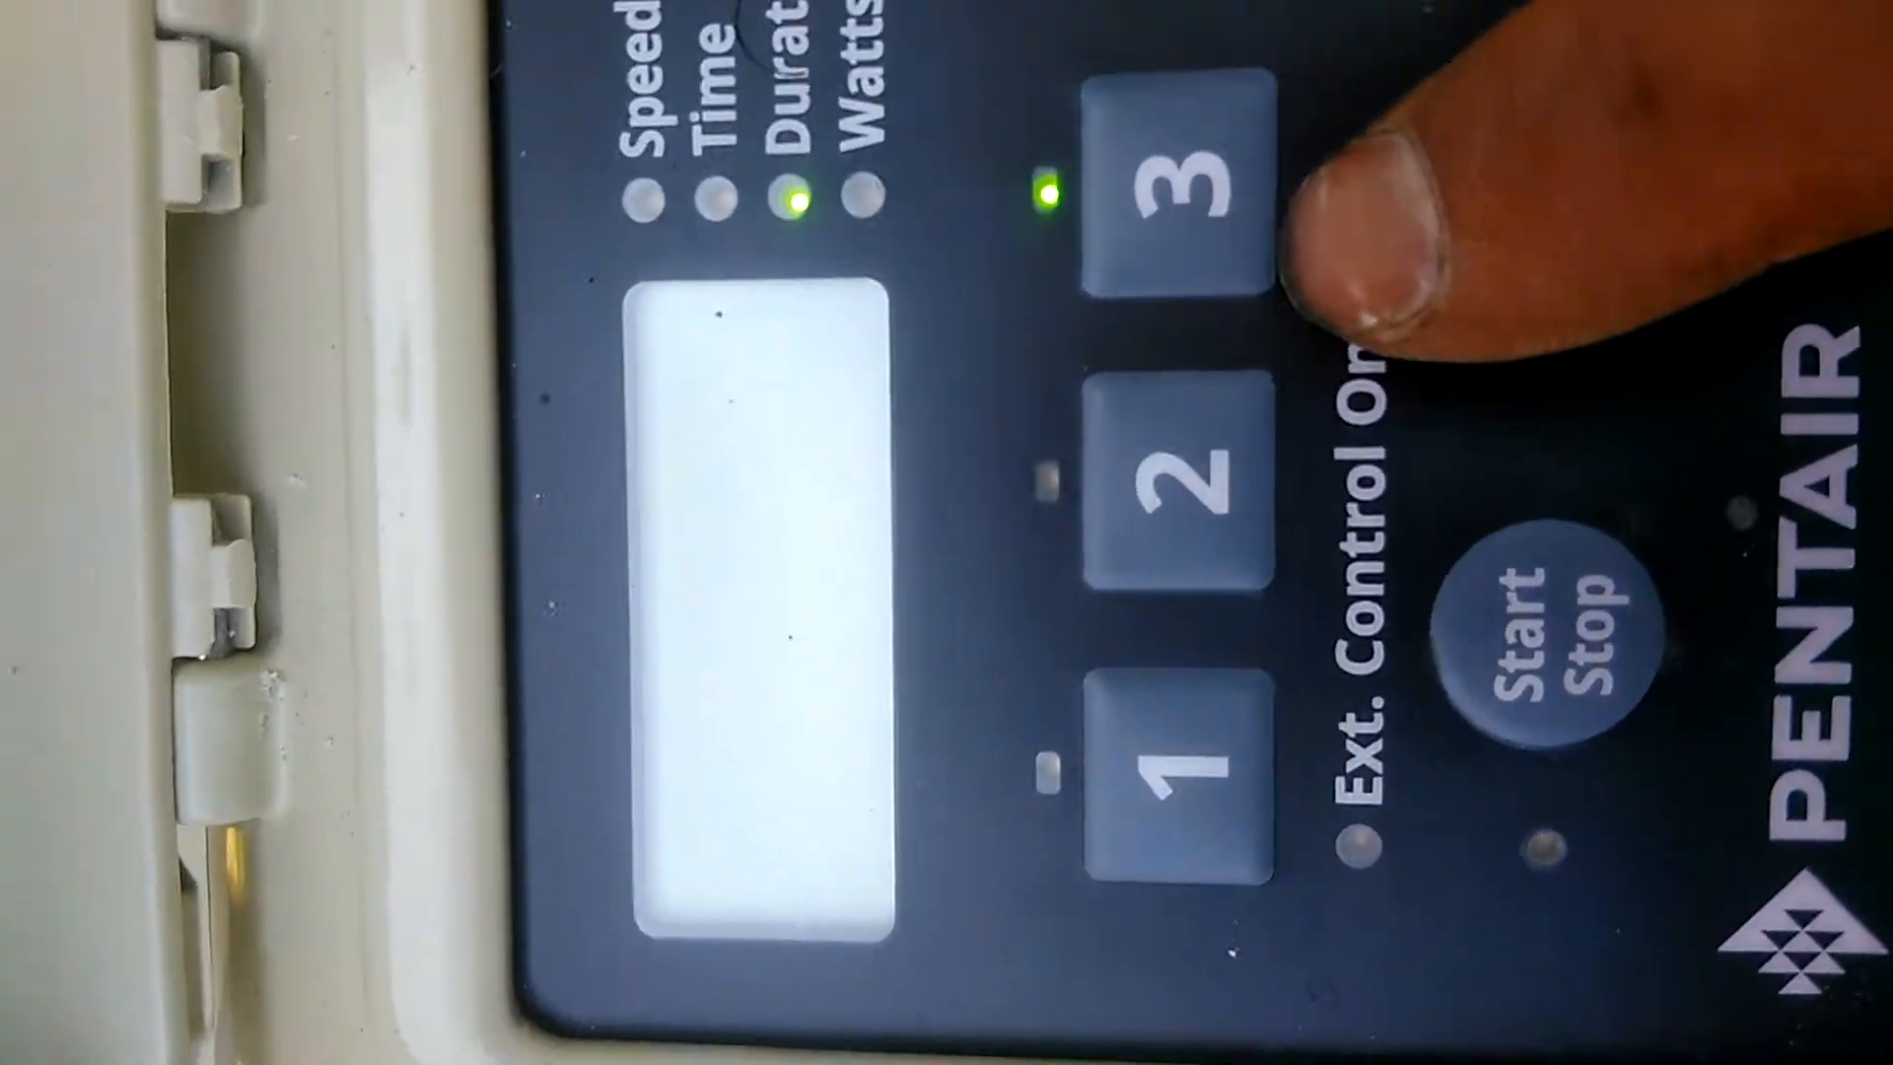